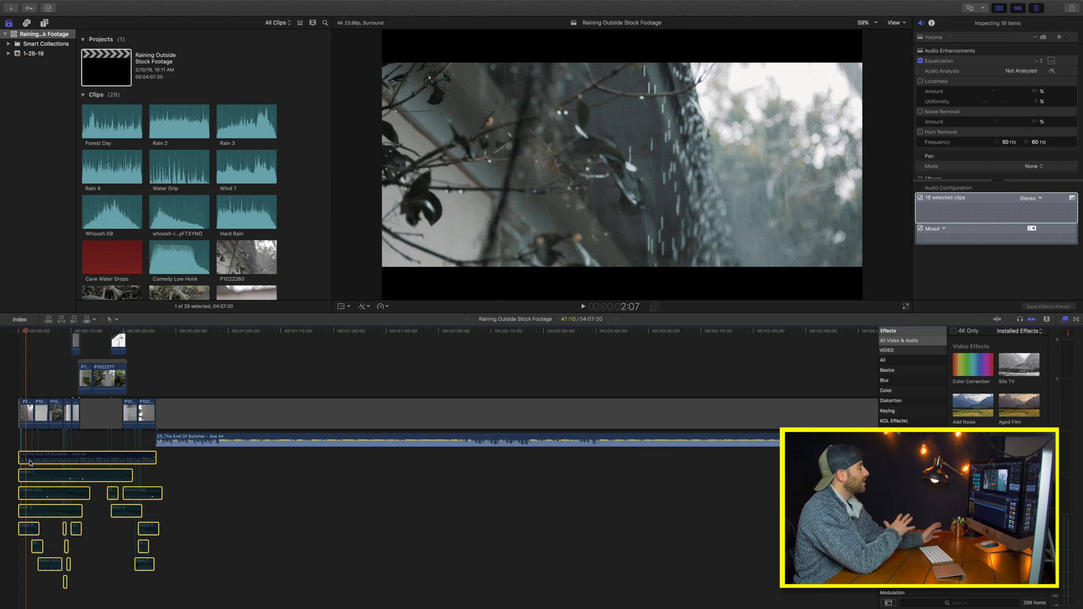
{"action": "mouse_move", "coordinate": [6, 449]}
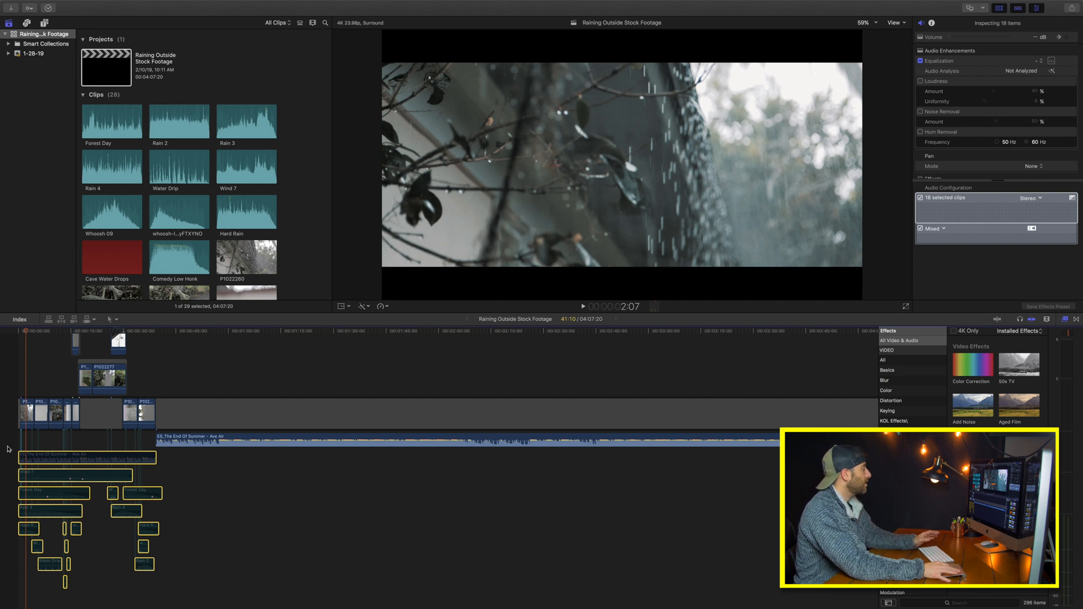